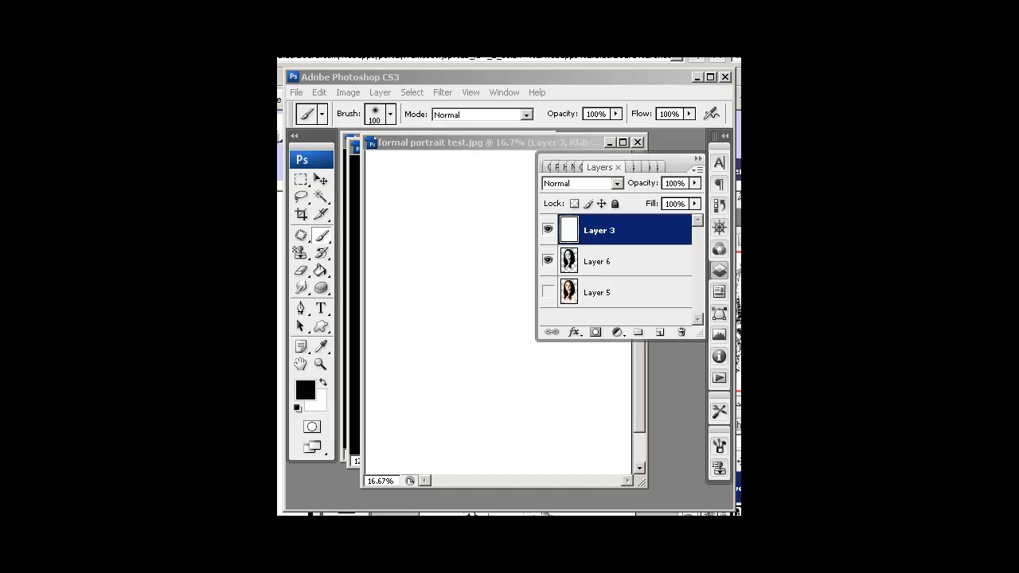
{"action": "mouse_move", "coordinate": [462, 179]}
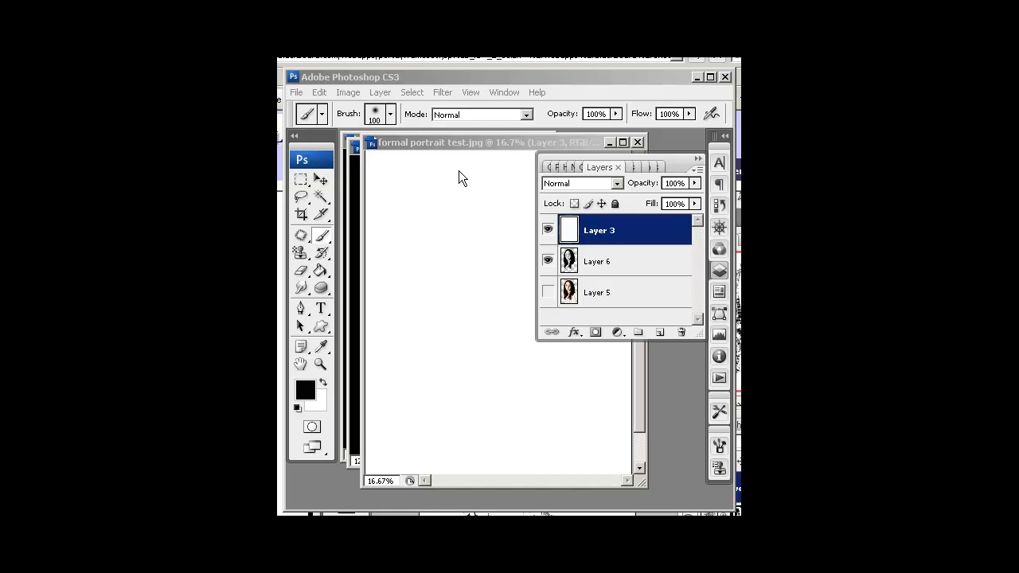
{"action": "mouse_move", "coordinate": [459, 185]}
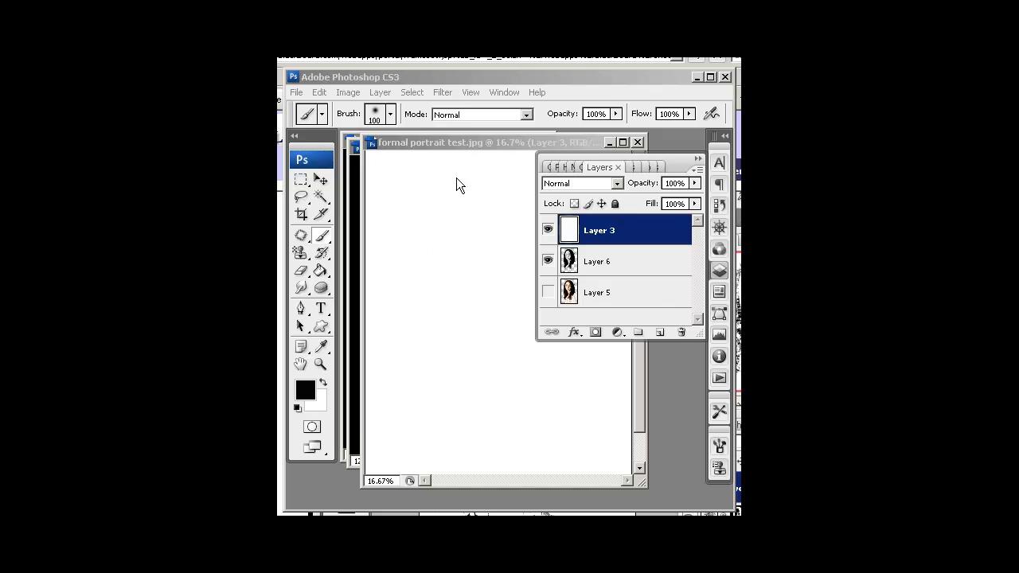
{"action": "mouse_move", "coordinate": [469, 178]}
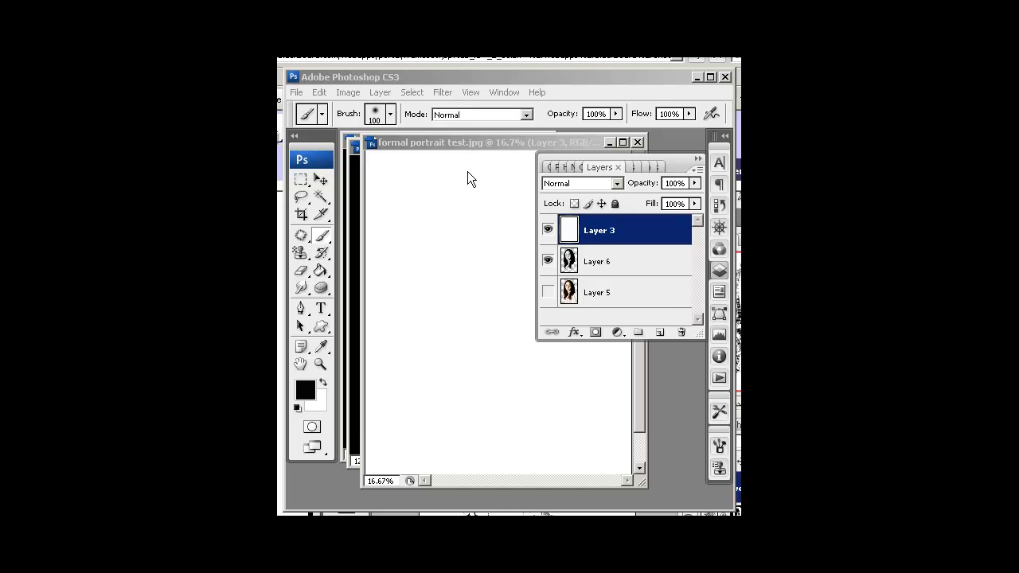
{"action": "mouse_move", "coordinate": [593, 267]}
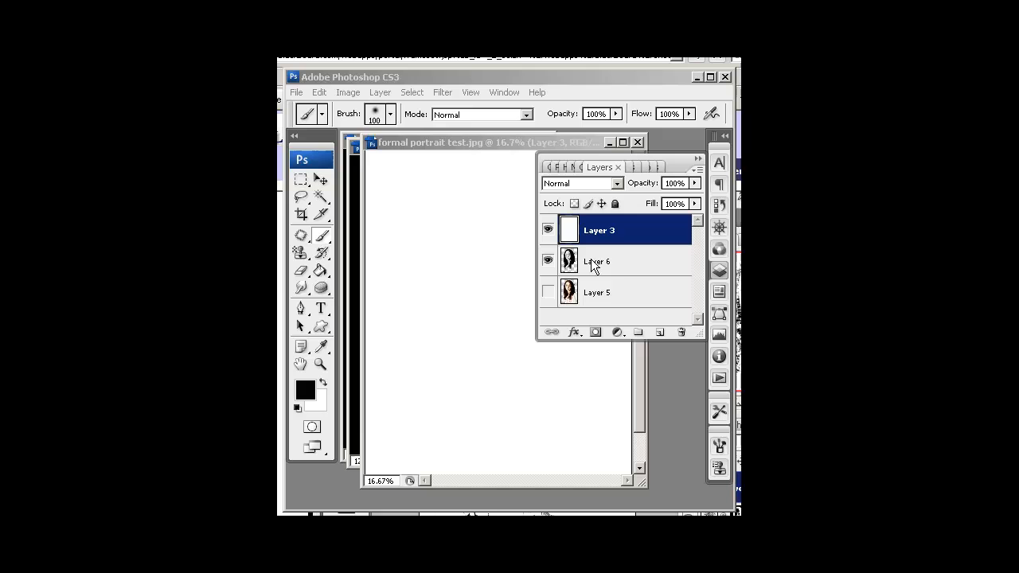
Add a new empty Layer 7 above Layer 3 at the top of the stack.
{"action": "left_click", "coordinate": [621, 261]}
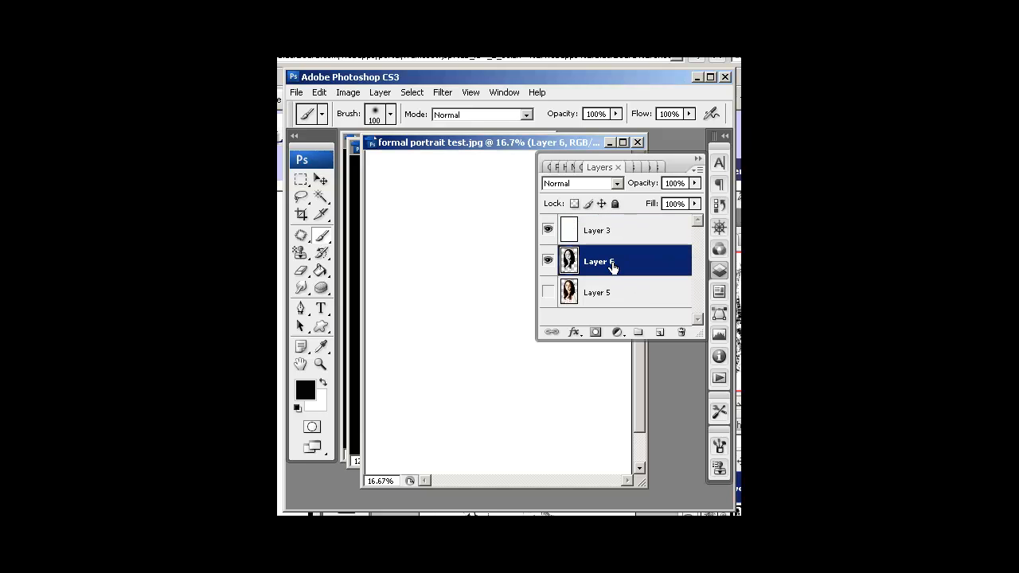
{"action": "left_click", "coordinate": [595, 229]}
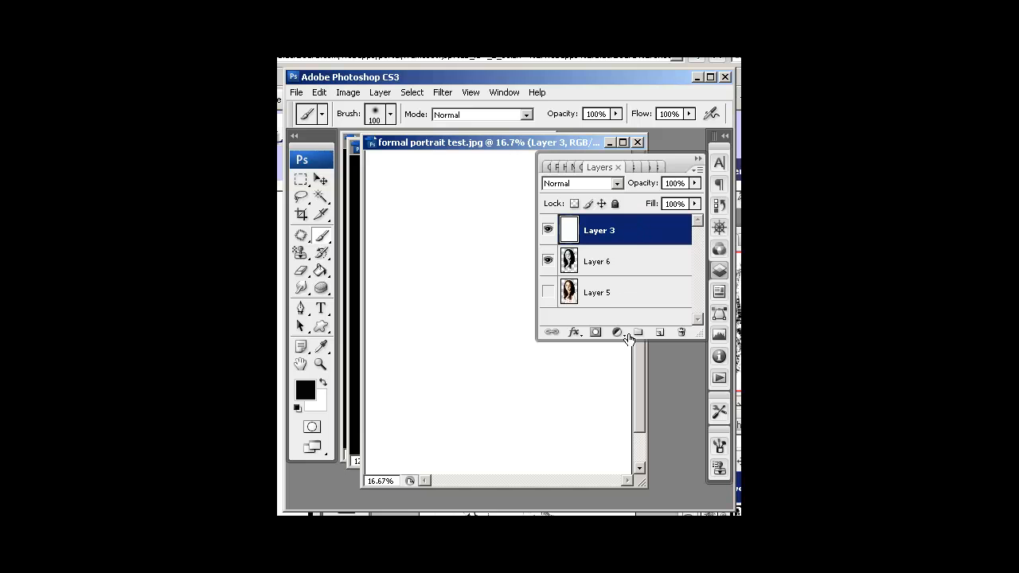
{"action": "mouse_move", "coordinate": [659, 335]}
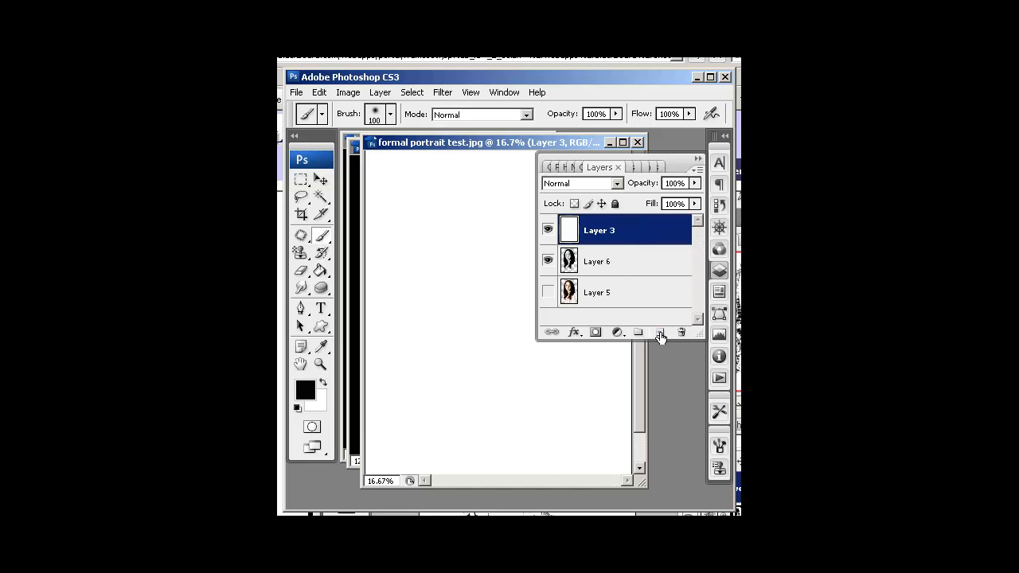
{"action": "left_click", "coordinate": [659, 333]}
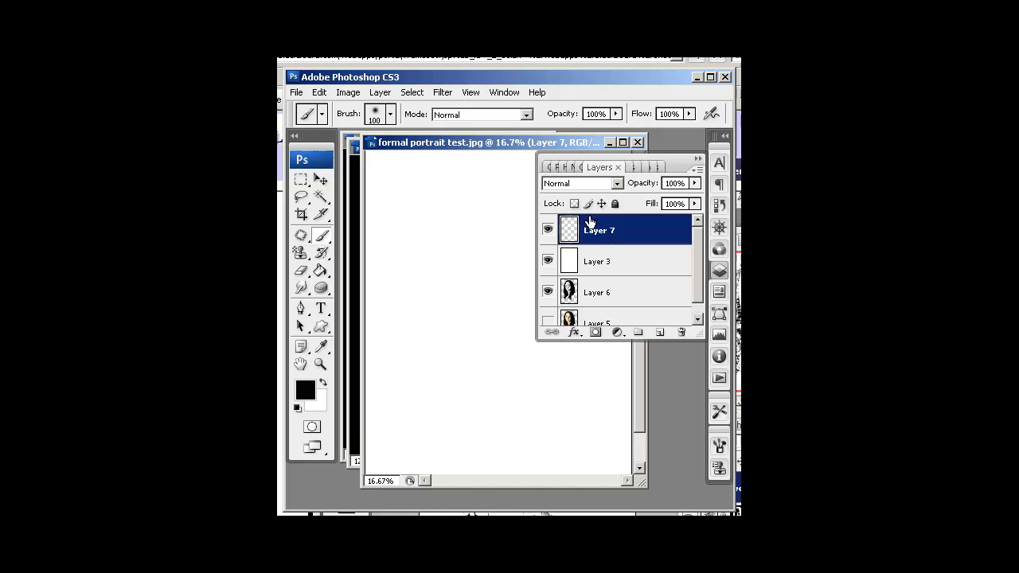
Fill the new layer with solid white via Edit > Fill.
{"action": "left_click", "coordinate": [319, 92]}
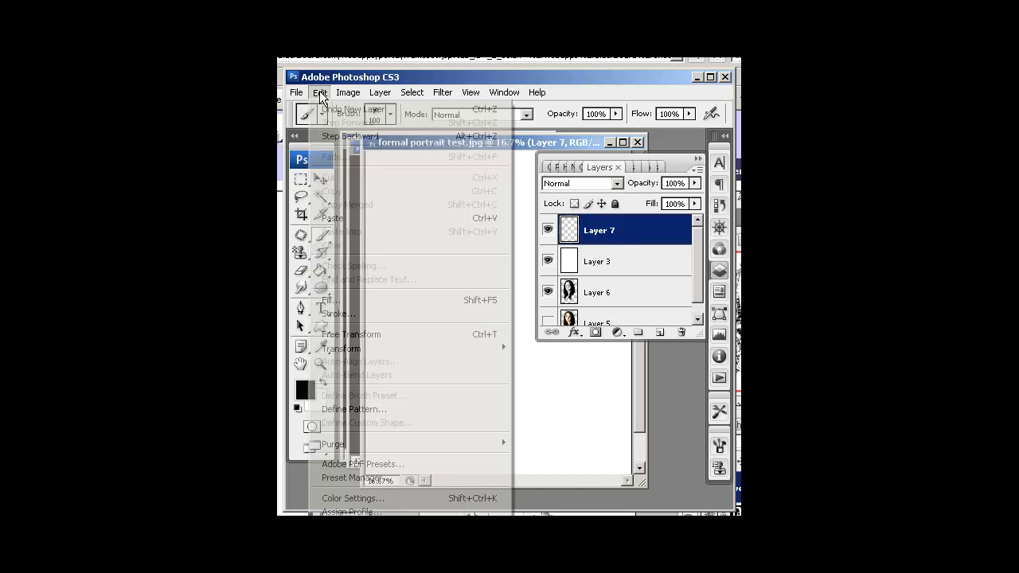
{"action": "left_click", "coordinate": [328, 299]}
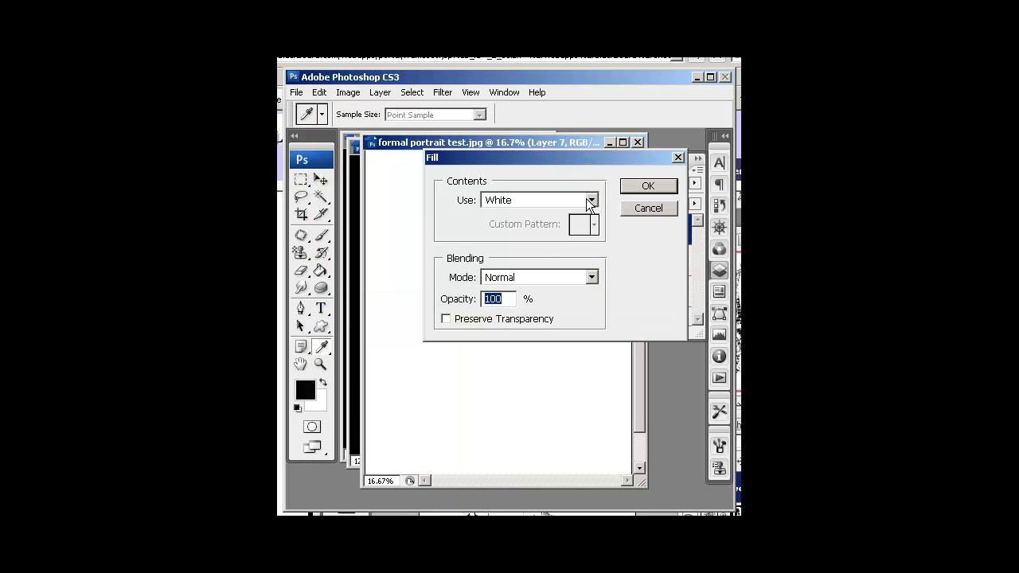
{"action": "mouse_move", "coordinate": [485, 325]}
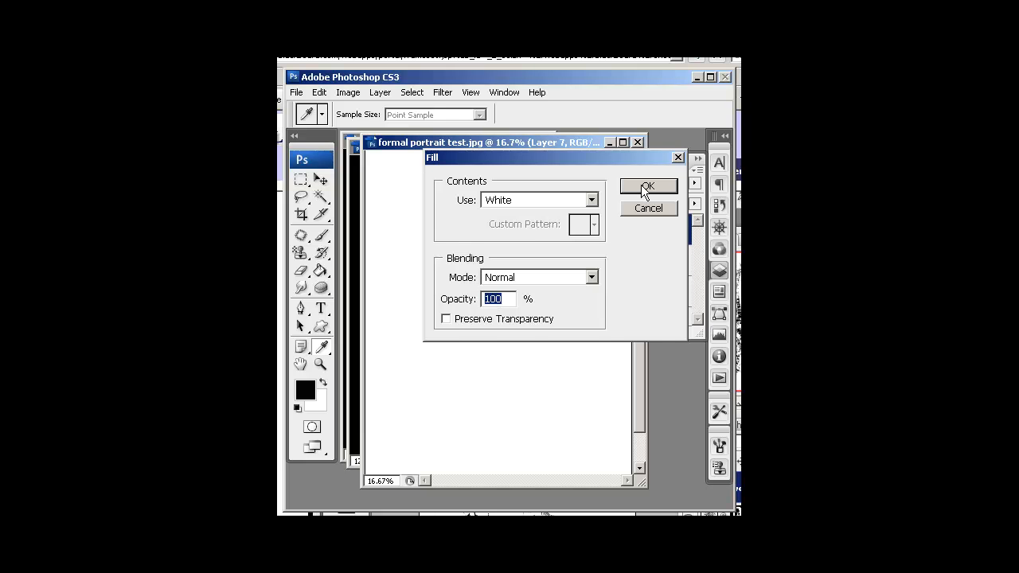
{"action": "left_click", "coordinate": [648, 187]}
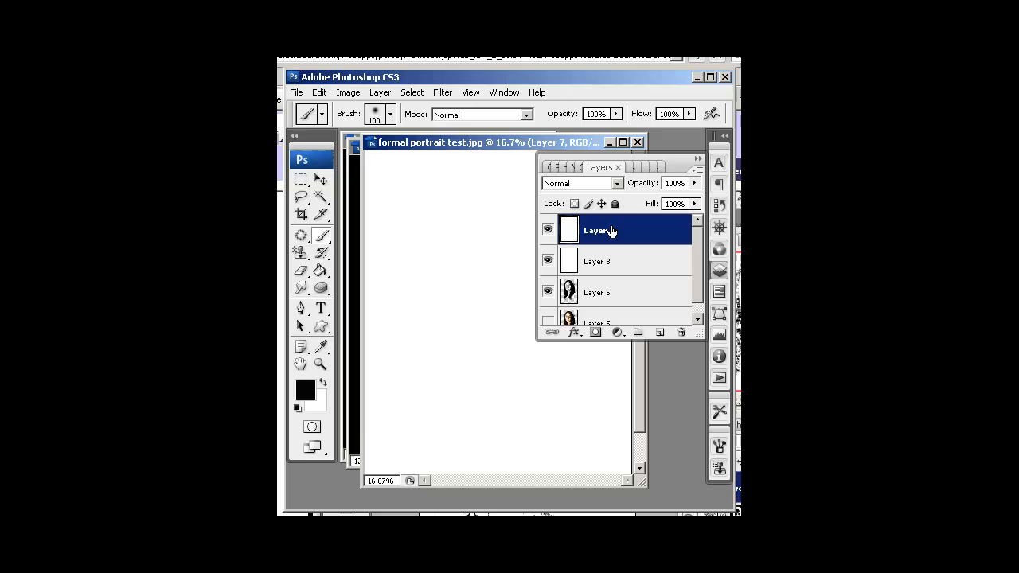
Make the portrait layer, Layer 6, active in the Layers panel.
{"action": "scroll", "scroll_direction": "up", "scroll_amount": 3}
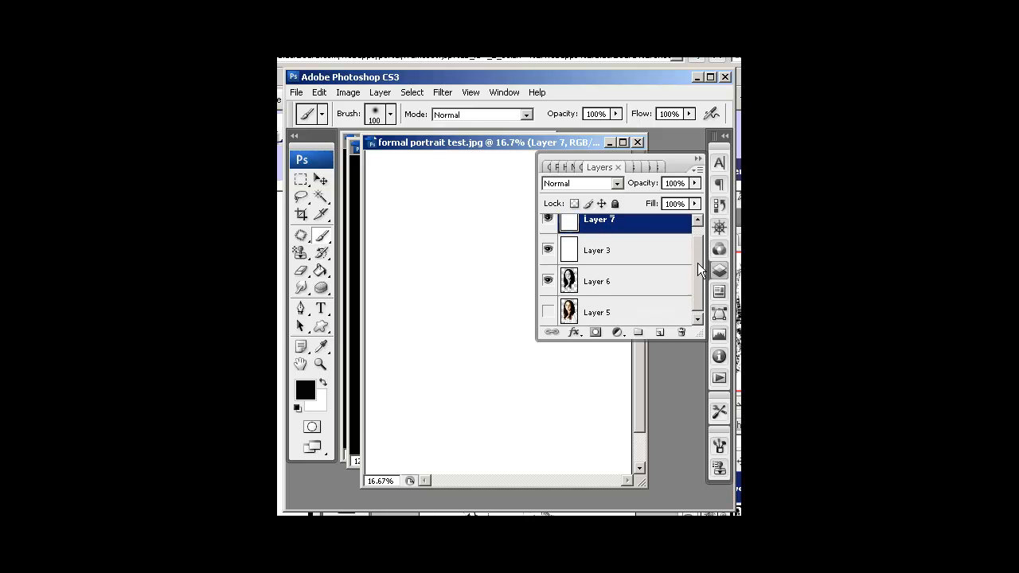
{"action": "left_click", "coordinate": [597, 286]}
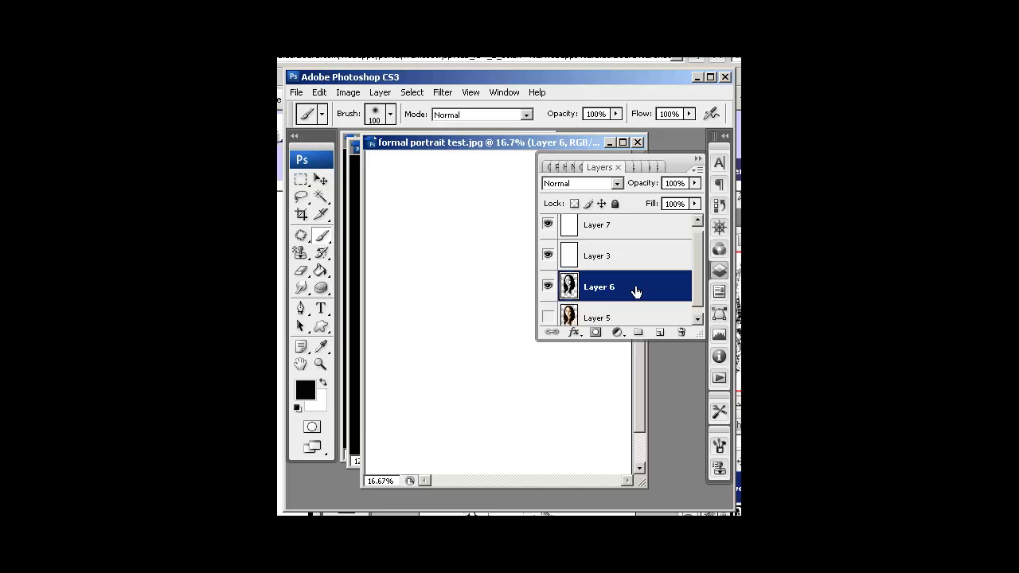
{"action": "mouse_move", "coordinate": [629, 294]}
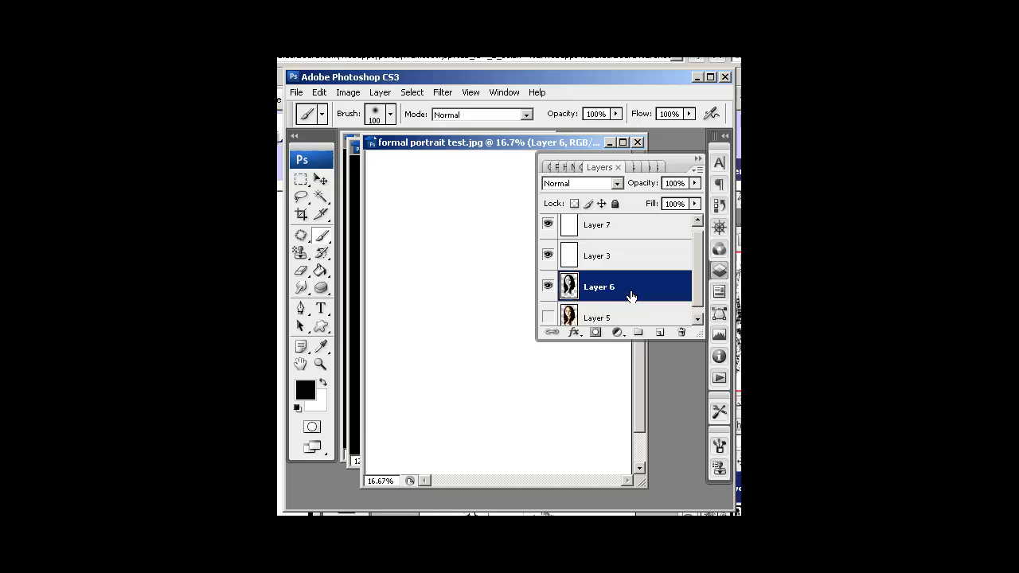
{"action": "mouse_move", "coordinate": [645, 290]}
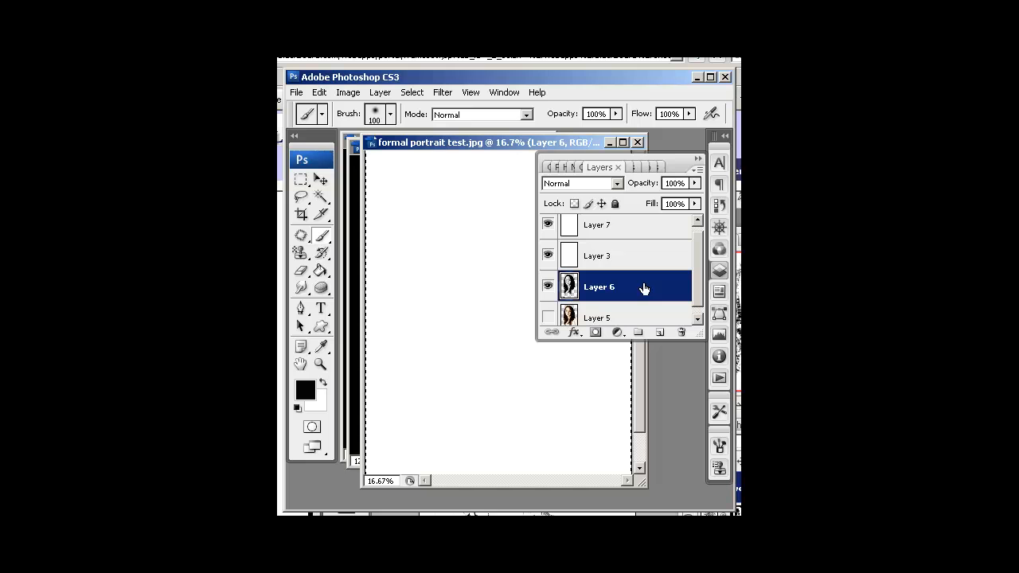
{"action": "mouse_move", "coordinate": [630, 231]}
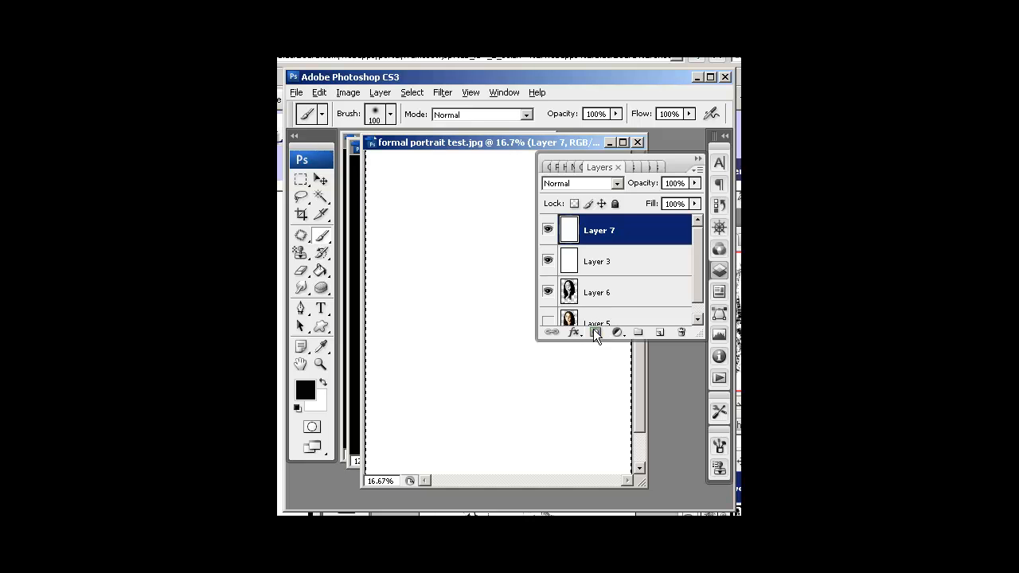
Add a layer mask to Layer 7.
{"action": "left_click", "coordinate": [596, 333]}
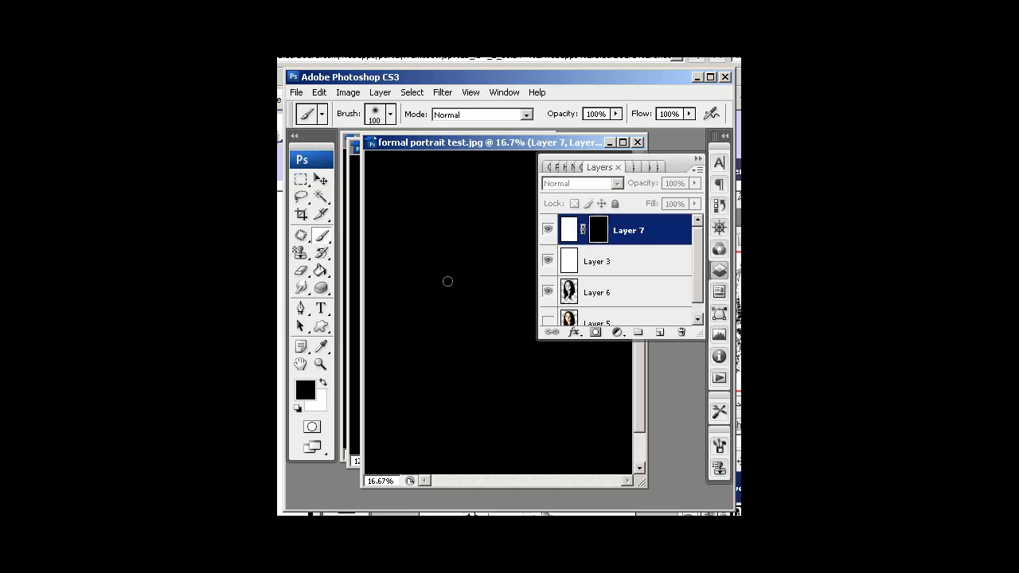
{"action": "mouse_move", "coordinate": [458, 229]}
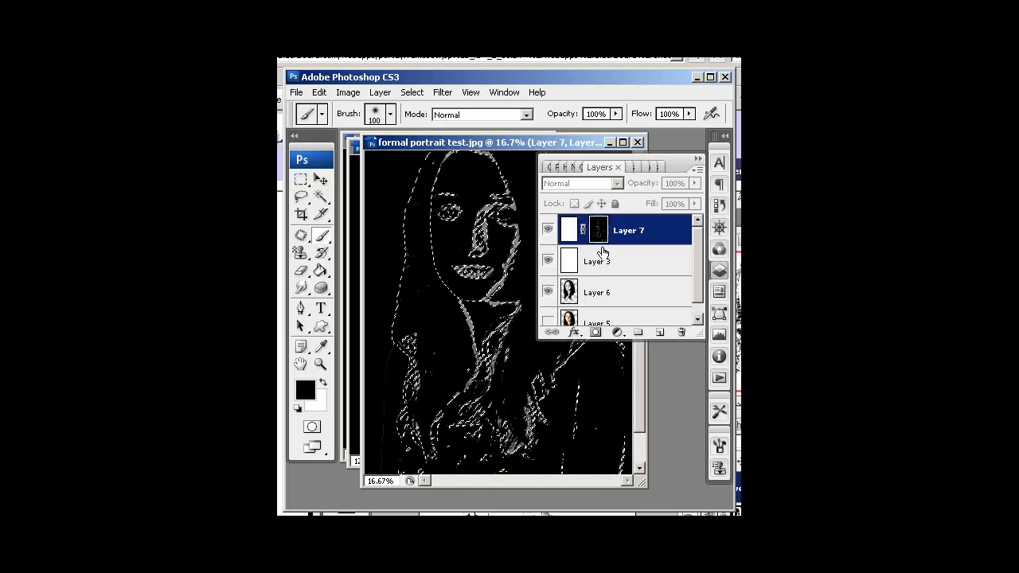
{"action": "mouse_move", "coordinate": [597, 230]}
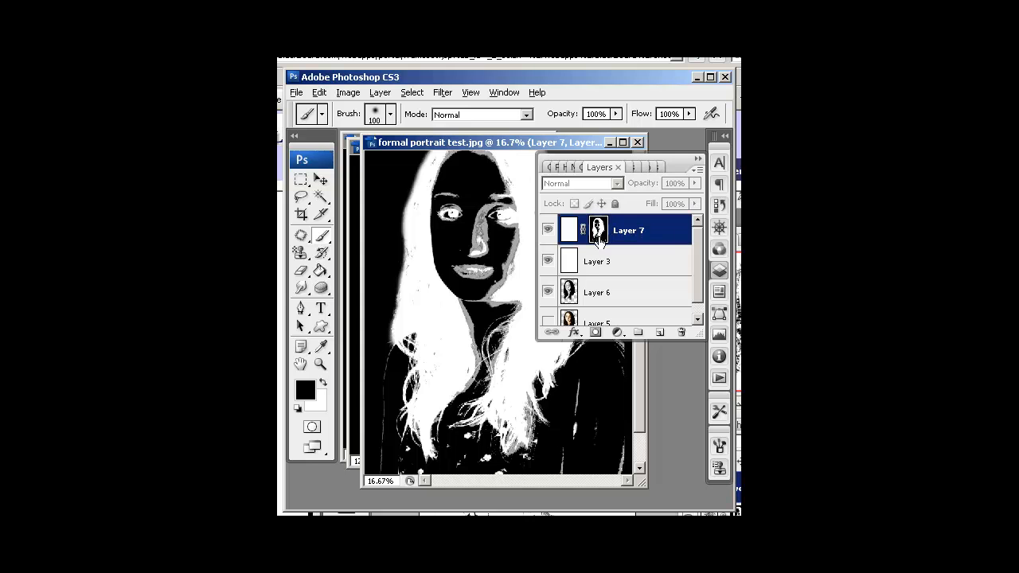
Return to the normal image view and choose the custom 'Sweet' text brush preset.
{"action": "left_click", "coordinate": [547, 229]}
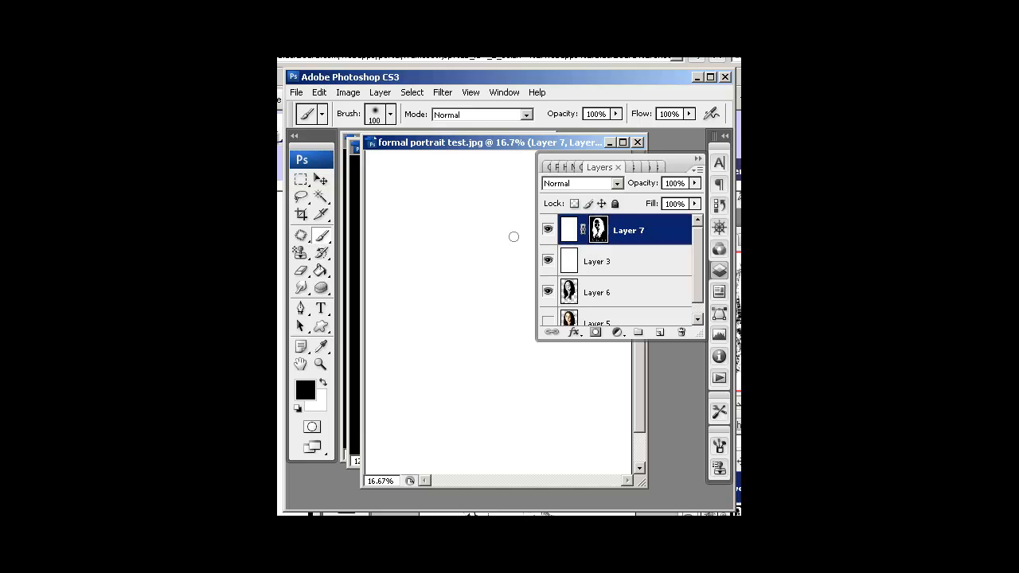
{"action": "left_click", "coordinate": [570, 229]}
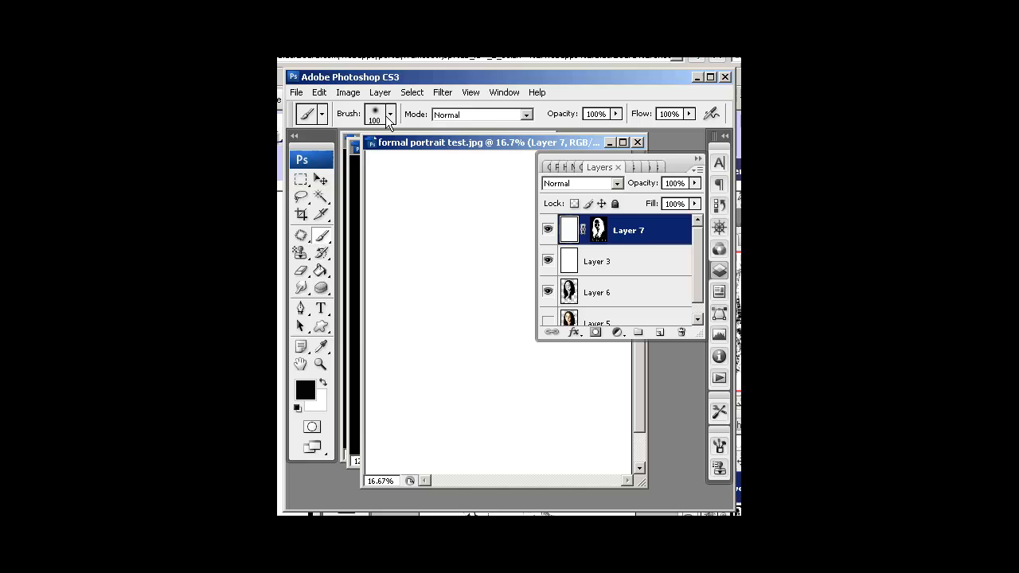
{"action": "left_click", "coordinate": [390, 115]}
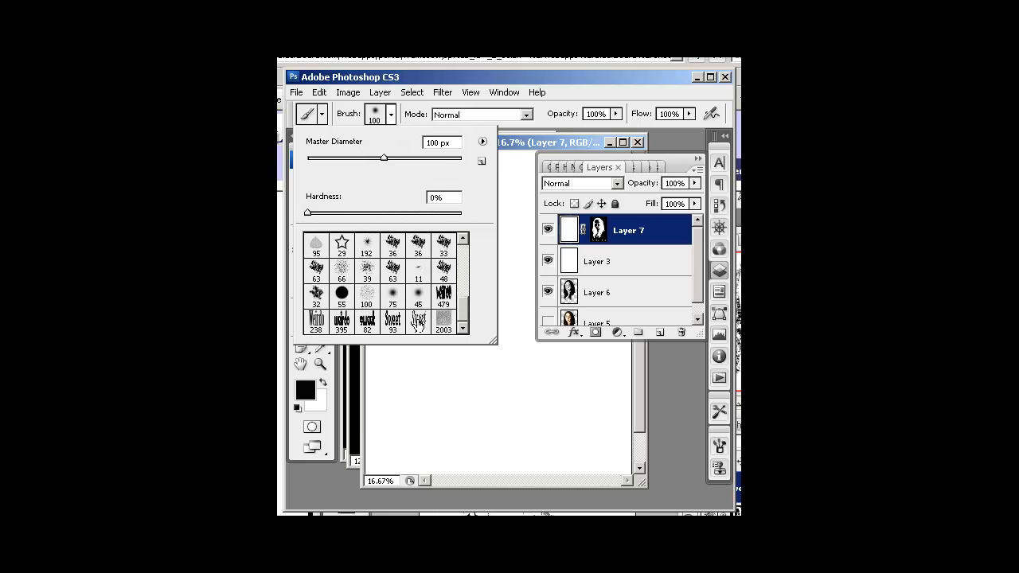
{"action": "left_click", "coordinate": [417, 321]}
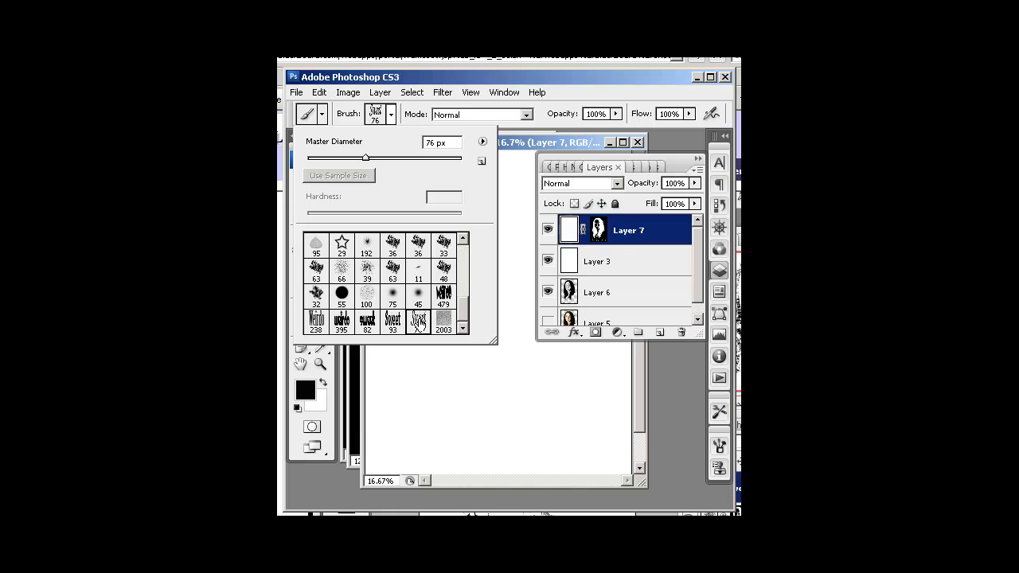
Raise the Sweet brush Spacing to 357% in the Brushes panel.
{"action": "left_click", "coordinate": [504, 92]}
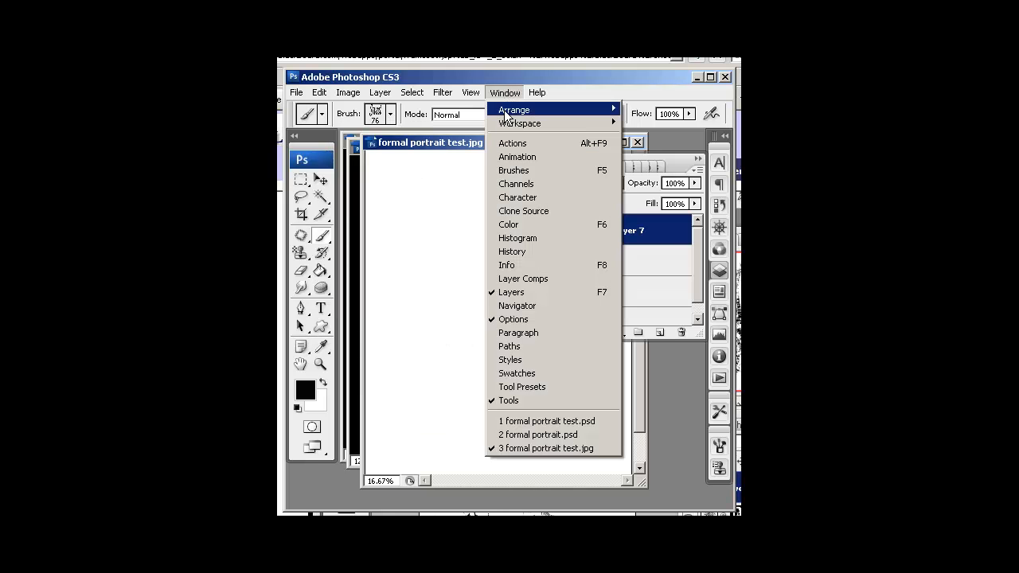
{"action": "mouse_move", "coordinate": [513, 170]}
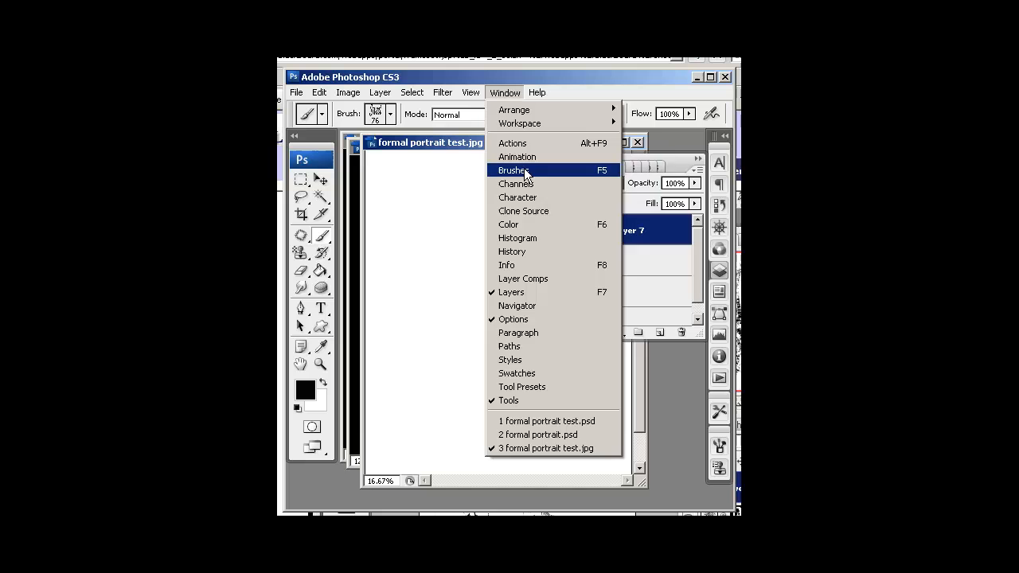
{"action": "left_click", "coordinate": [513, 170]}
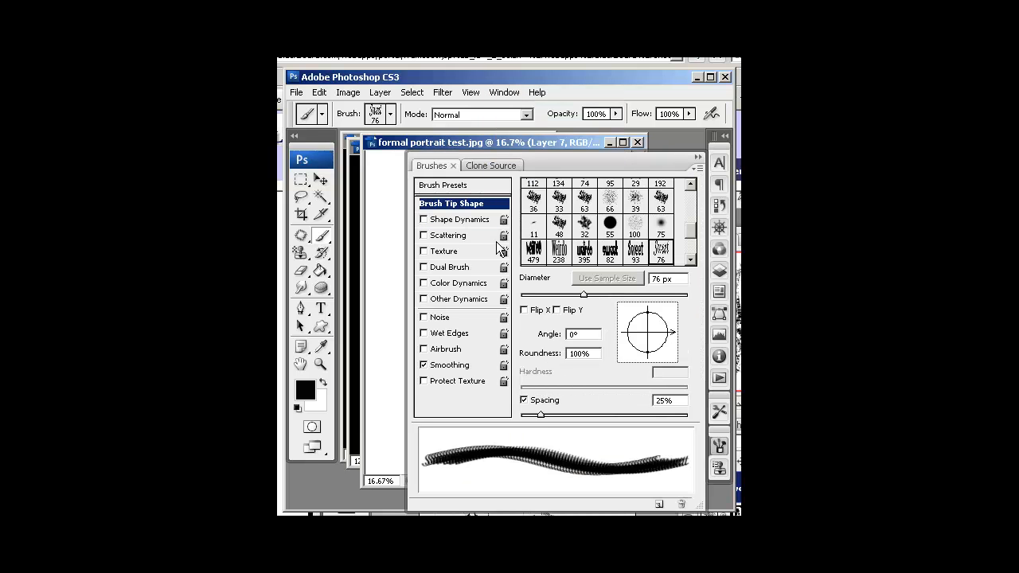
{"action": "left_click_drag", "start_coordinate": [539, 414], "coordinate": [634, 414]}
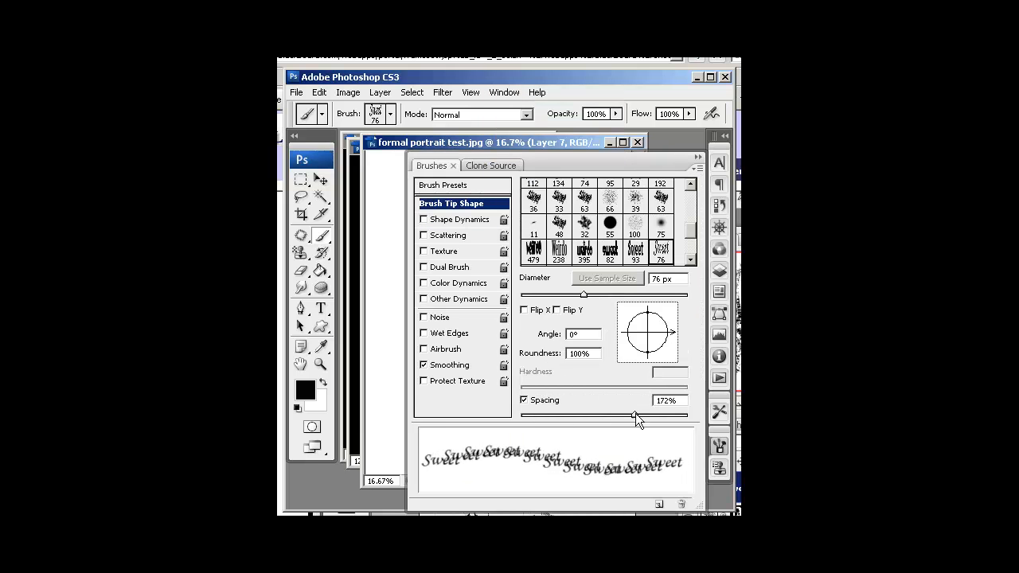
{"action": "left_click_drag", "start_coordinate": [636, 414], "coordinate": [661, 414]}
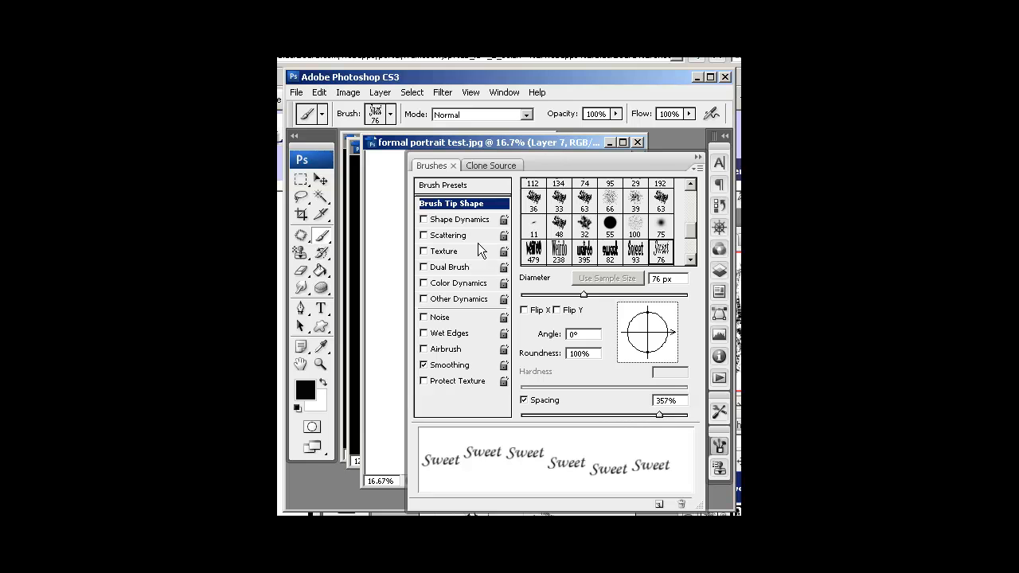
Set Shape Dynamics Size Jitter and Angle Jitter to 100% and close the panel.
{"action": "left_click", "coordinate": [449, 219]}
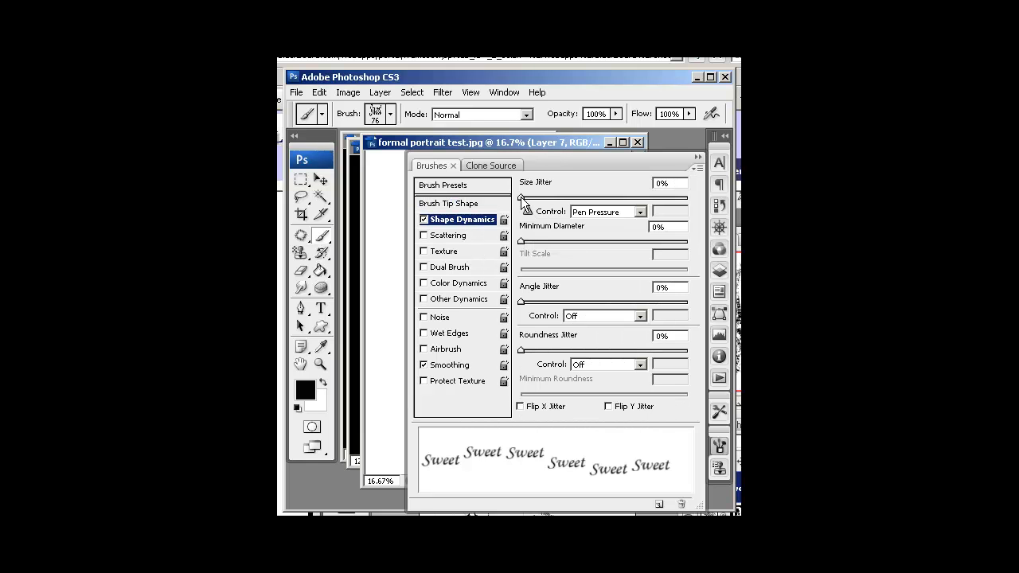
{"action": "left_click_drag", "start_coordinate": [523, 197], "coordinate": [688, 197]}
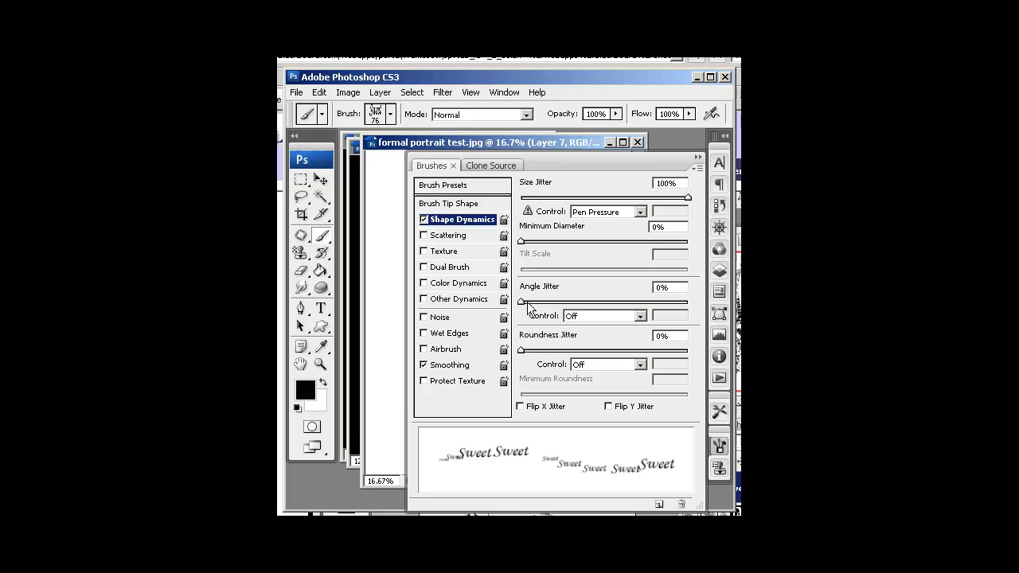
{"action": "left_click_drag", "start_coordinate": [522, 302], "coordinate": [688, 303]}
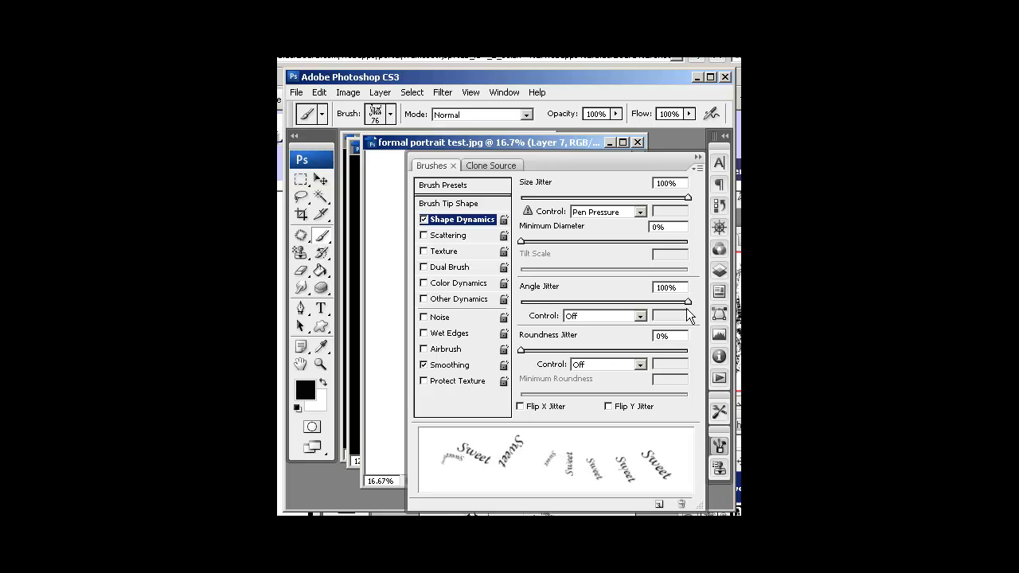
{"action": "left_click", "coordinate": [452, 166]}
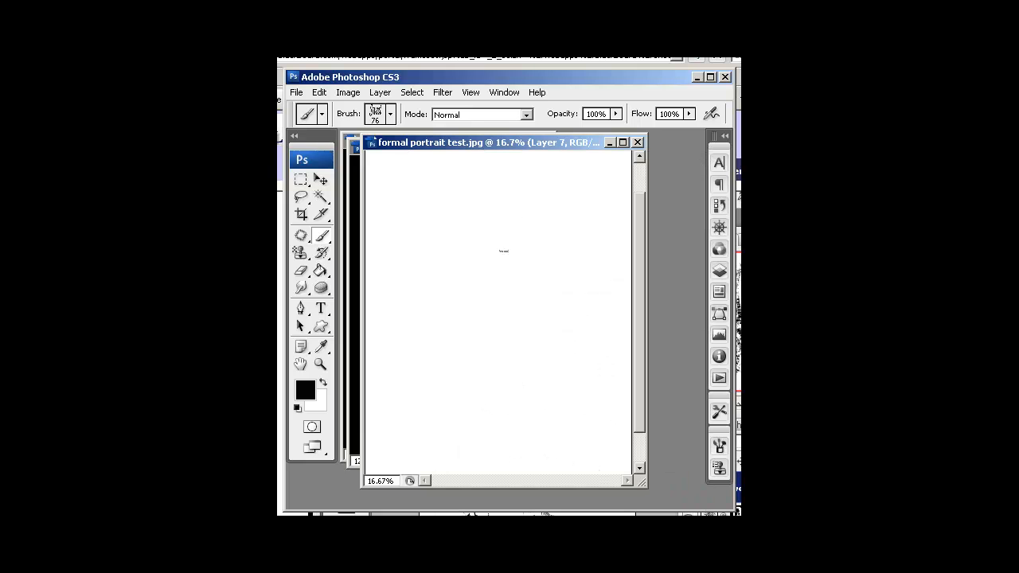
{"action": "mouse_move", "coordinate": [306, 233]}
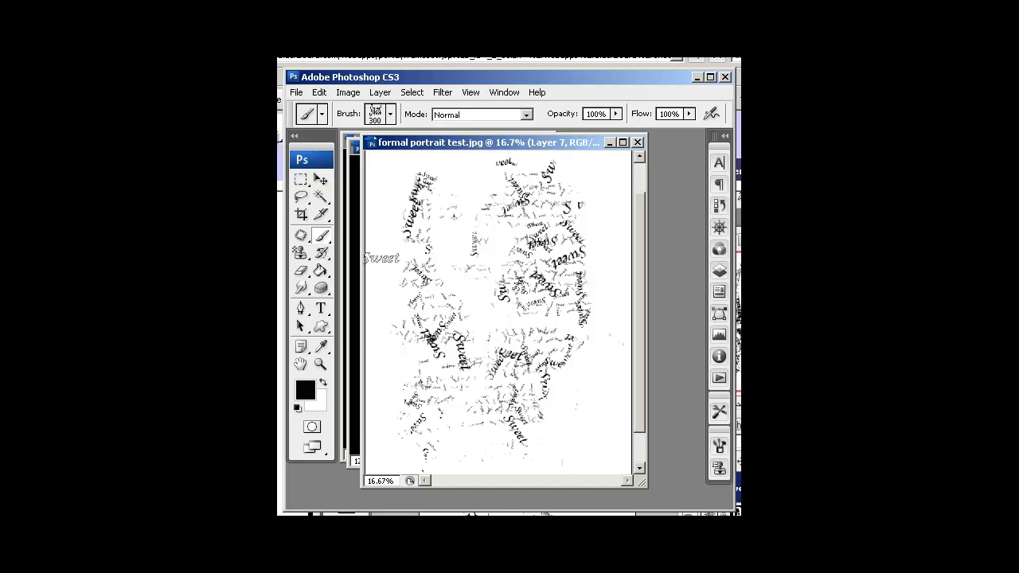
Reopen the panel list after painting Sweet marks over the portrait.
{"action": "left_click", "coordinate": [390, 113]}
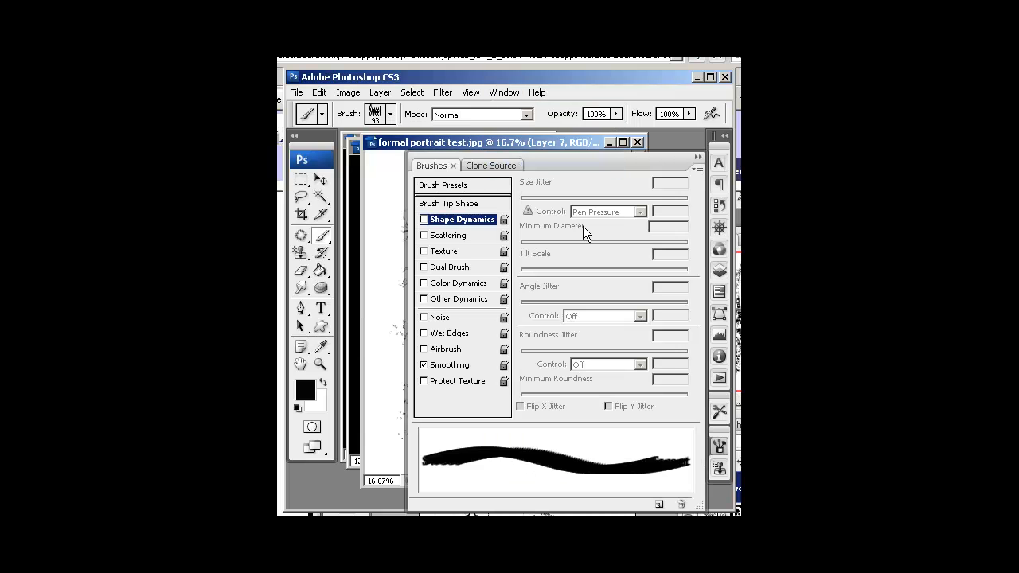
Raise the bold Sweet brush Spacing to 481% in Brush Tip Shape.
{"action": "left_click", "coordinate": [449, 203]}
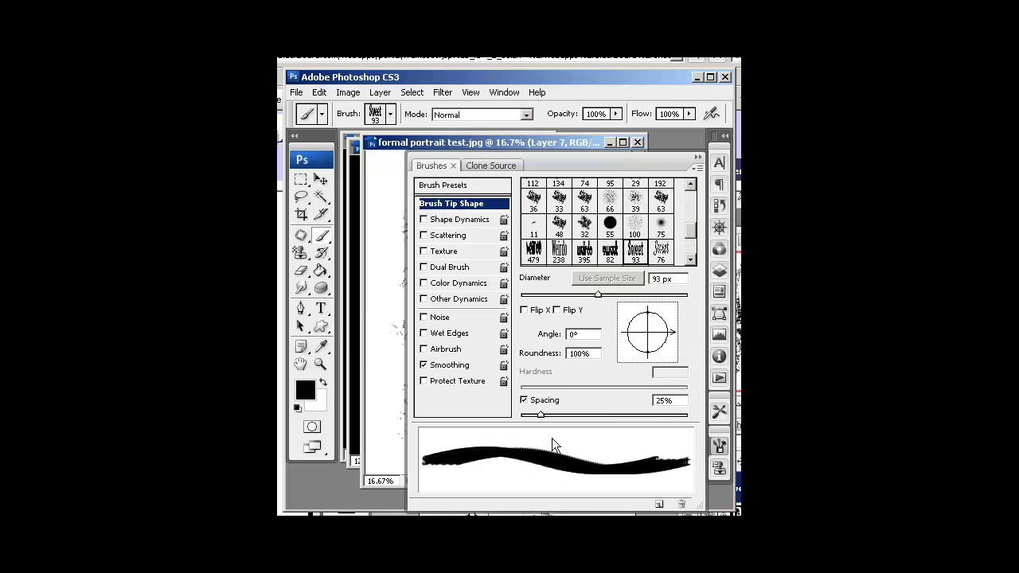
{"action": "left_click_drag", "start_coordinate": [540, 414], "coordinate": [672, 414]}
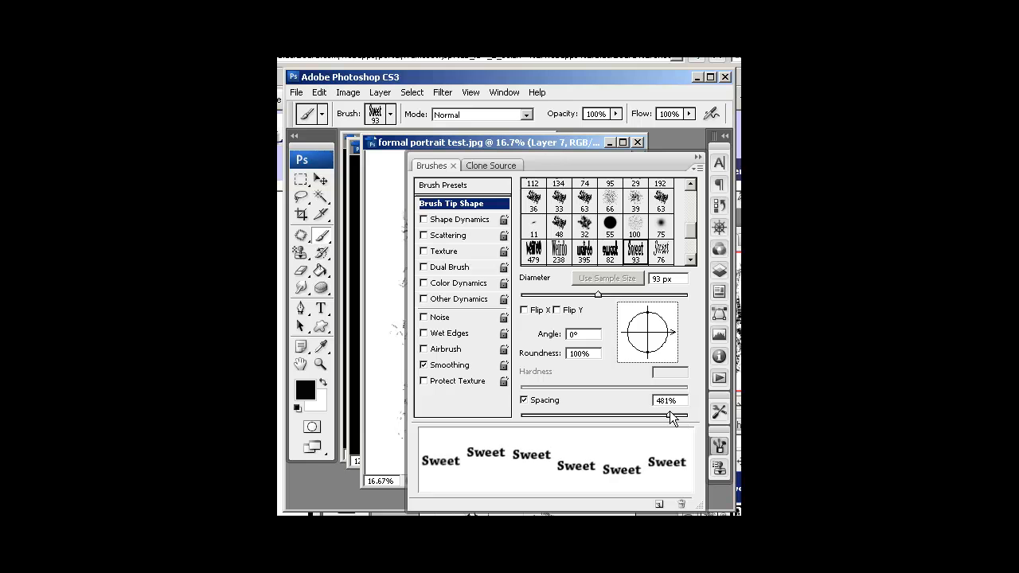
{"action": "left_click", "coordinate": [459, 220]}
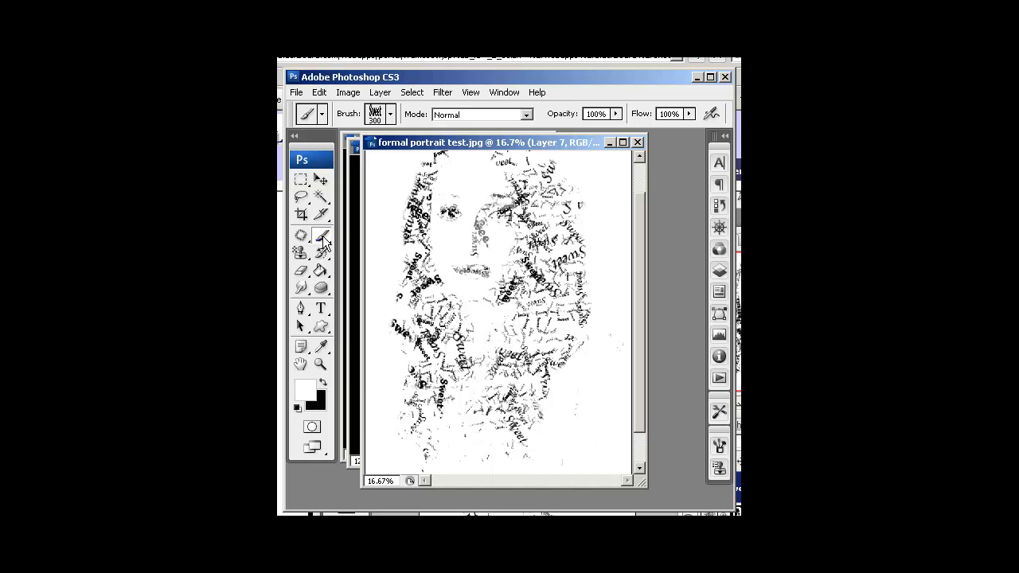
Try a soft round brush preset, then reselect the Sweet text brush.
{"action": "left_click", "coordinate": [390, 113]}
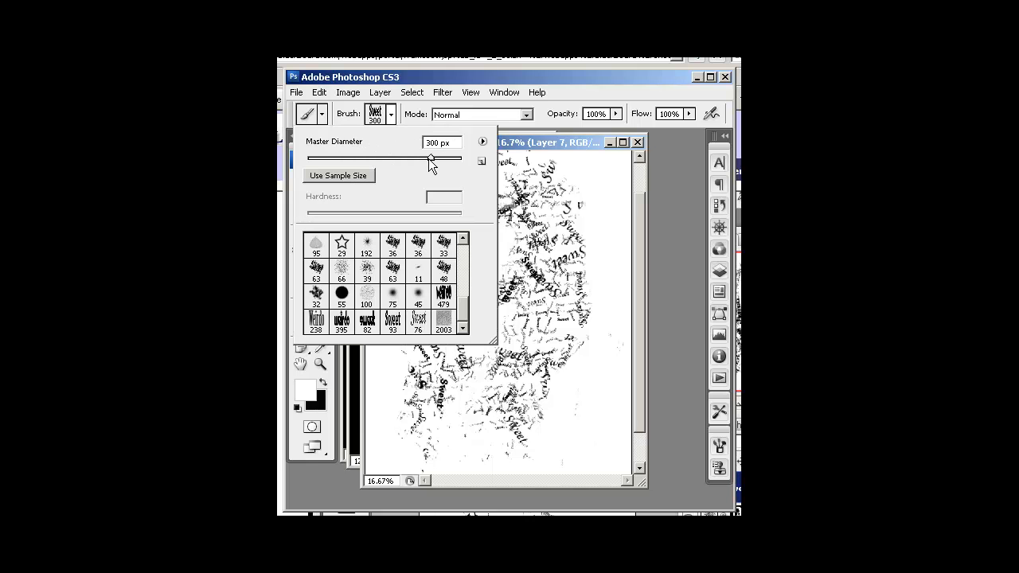
{"action": "left_click", "coordinate": [461, 239]}
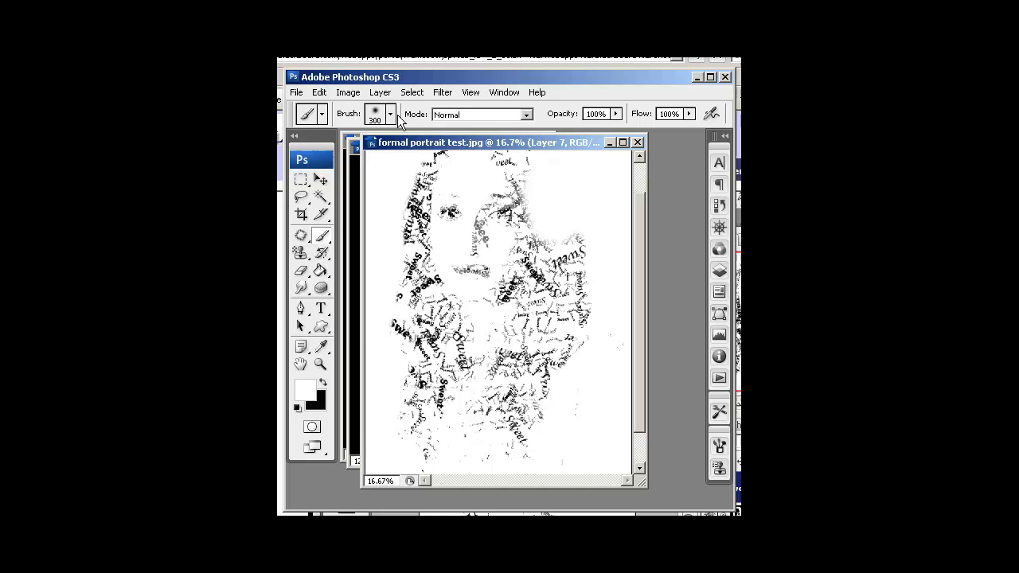
{"action": "left_click", "coordinate": [390, 114]}
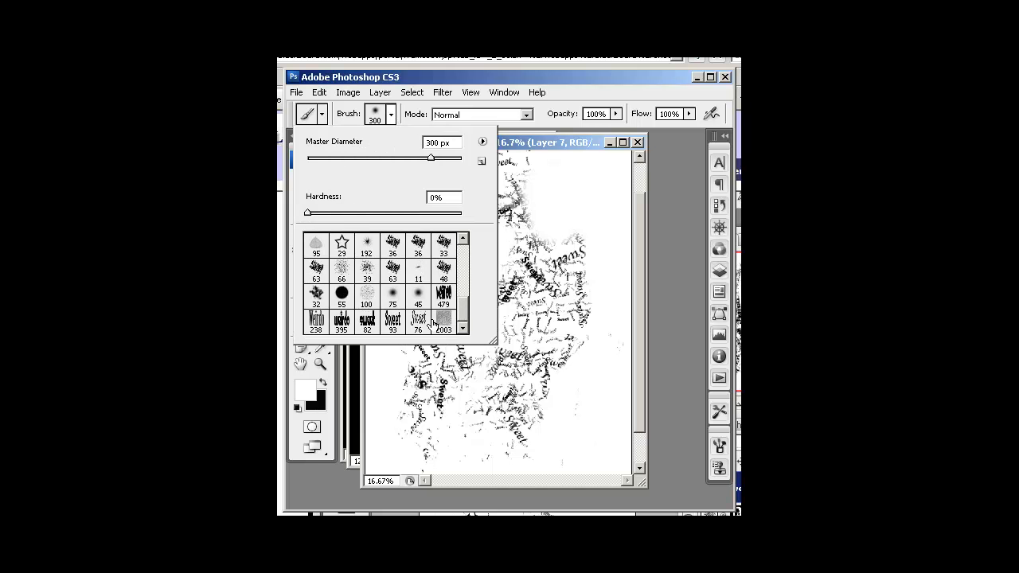
{"action": "left_click", "coordinate": [392, 321]}
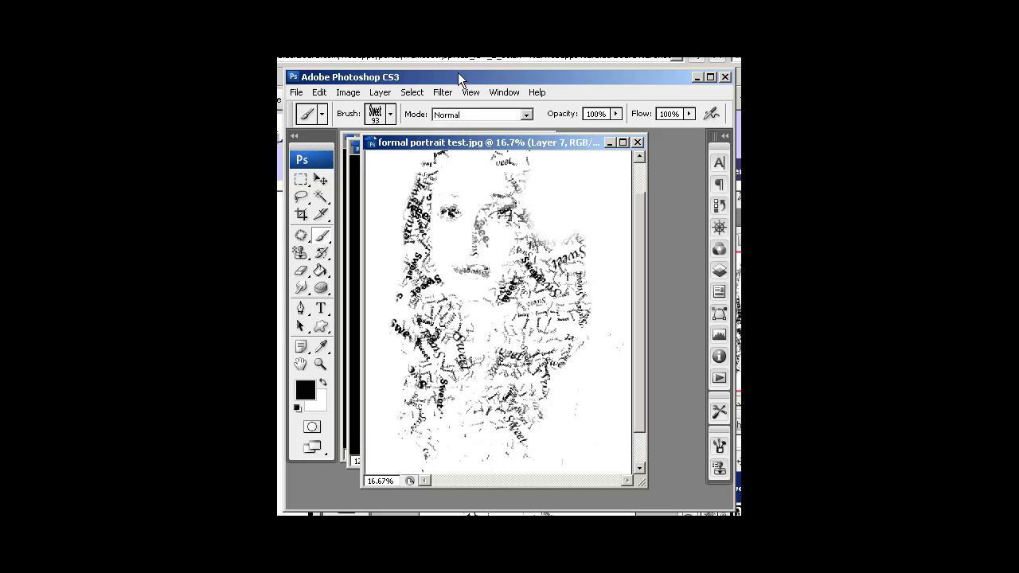
Adjust the 10 px brush tip Spacing to 25% in the Brushes panel.
{"action": "left_click", "coordinate": [503, 91]}
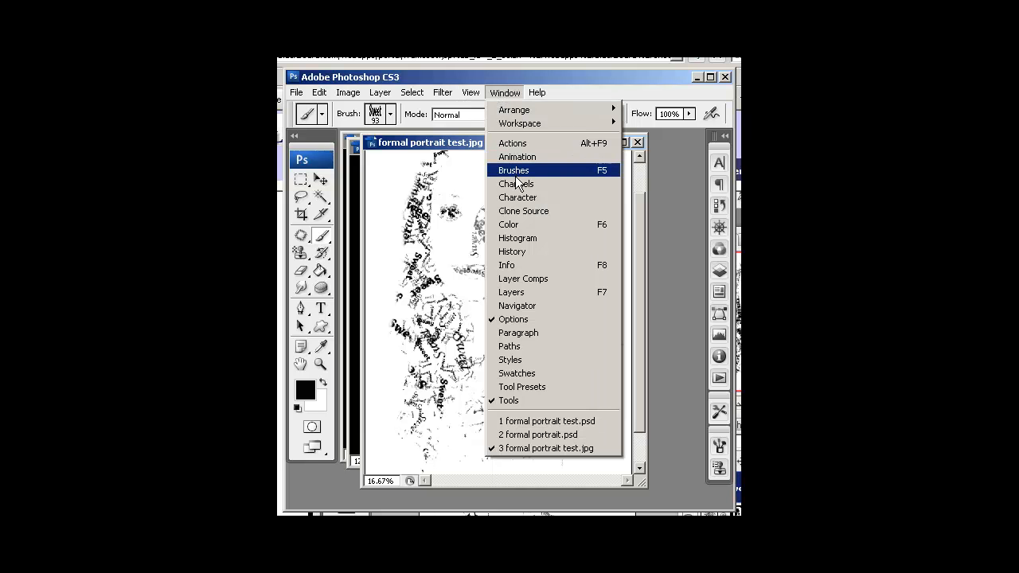
{"action": "left_click", "coordinate": [512, 171]}
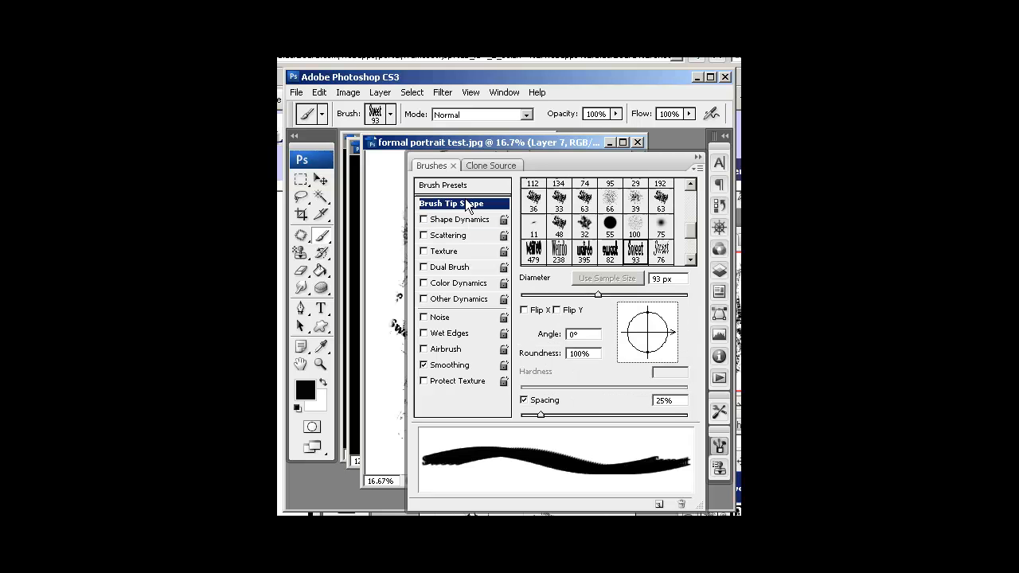
{"action": "mouse_move", "coordinate": [541, 420]}
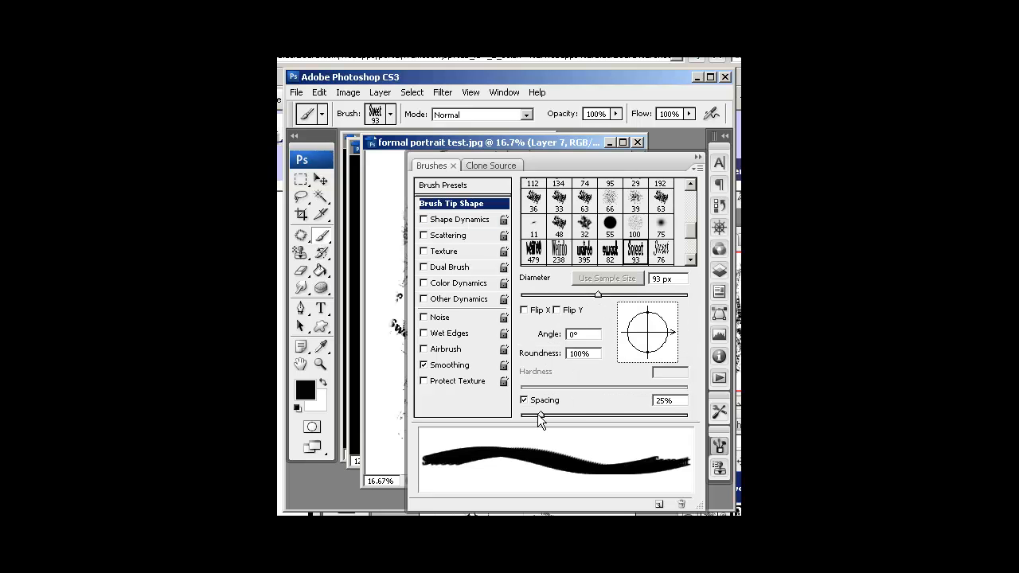
{"action": "left_click_drag", "start_coordinate": [538, 414], "coordinate": [672, 414]}
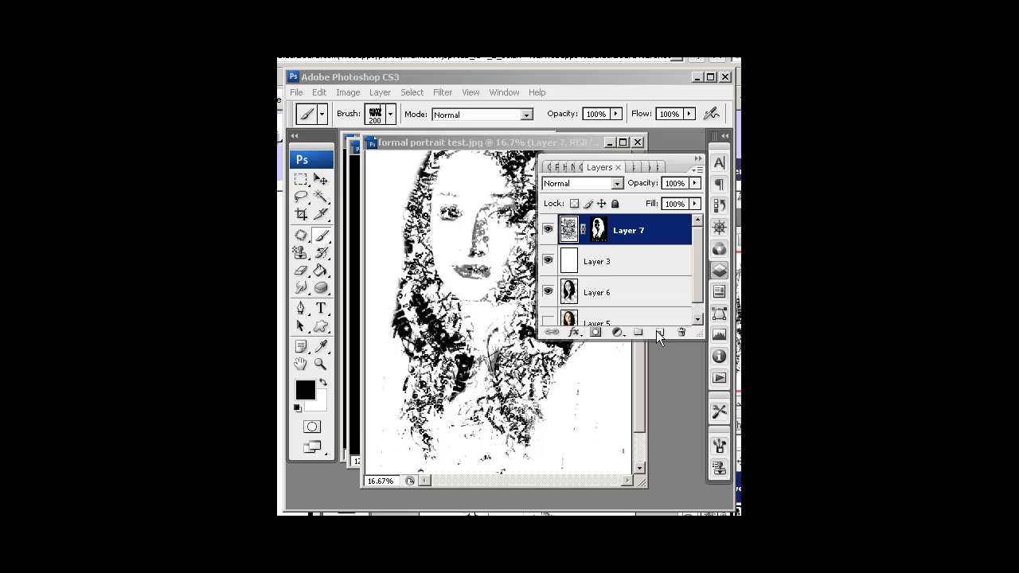
Add a new layer for loose text above the portrait.
{"action": "left_click", "coordinate": [660, 332]}
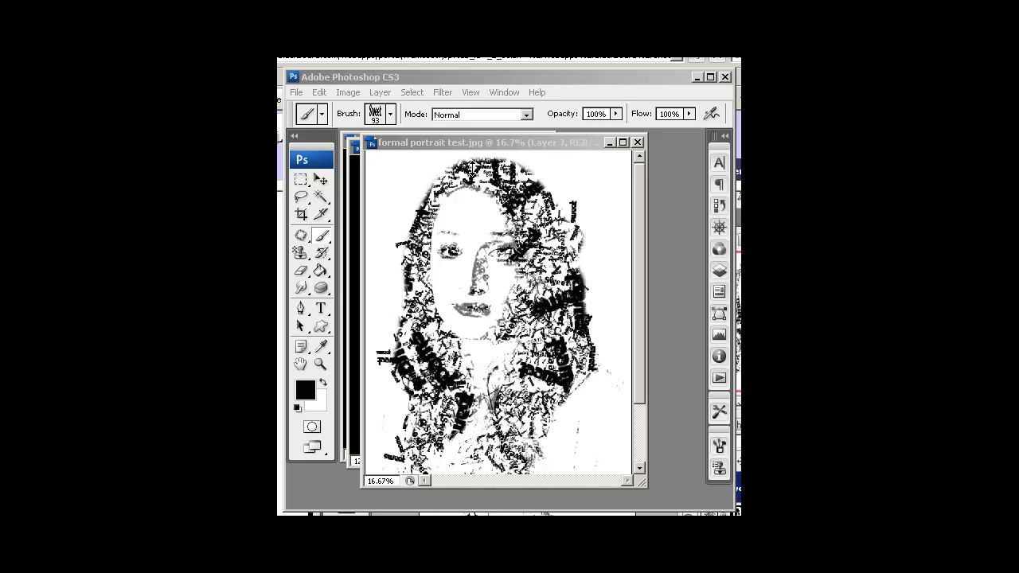
{"action": "mouse_move", "coordinate": [479, 230]}
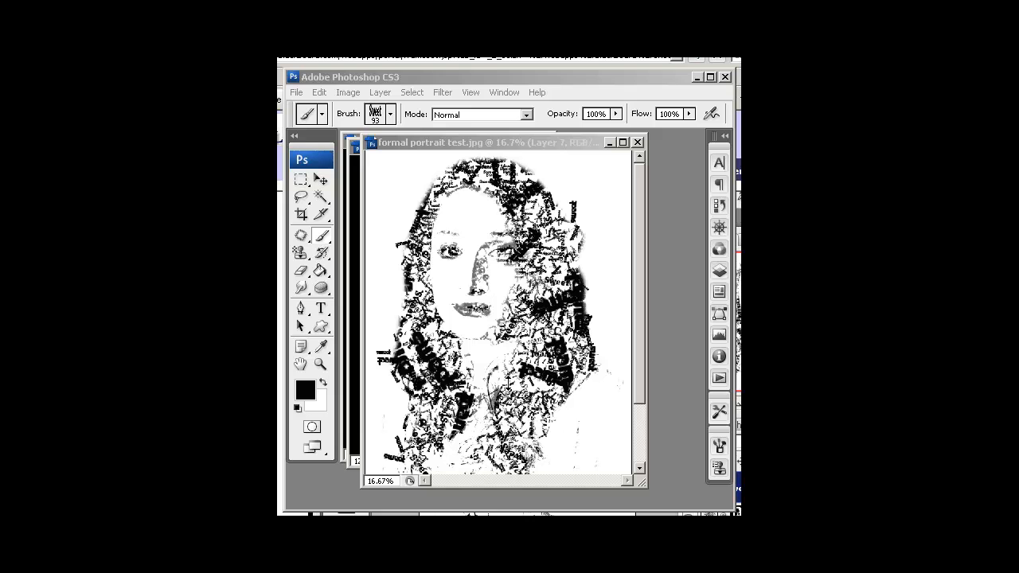
{"action": "mouse_move", "coordinate": [494, 341]}
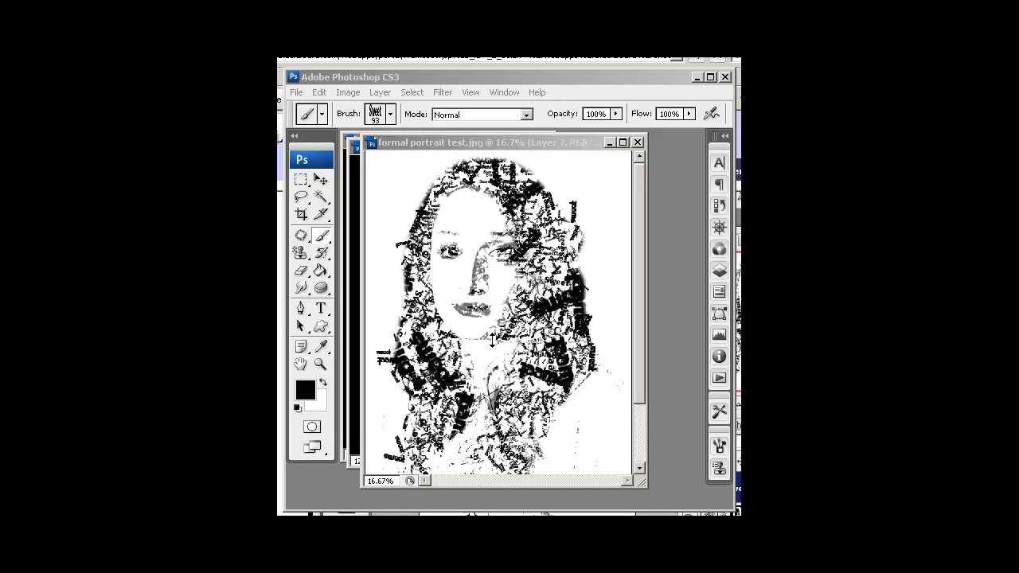